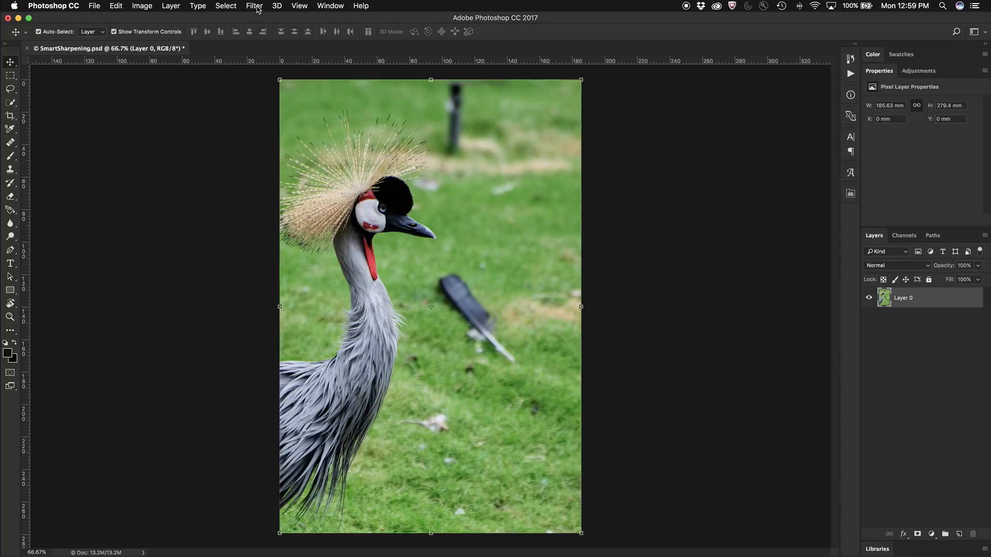
- Show the Filter menu's Sharpen submenu for the crane photo
{"action": "left_click", "coordinate": [254, 6]}
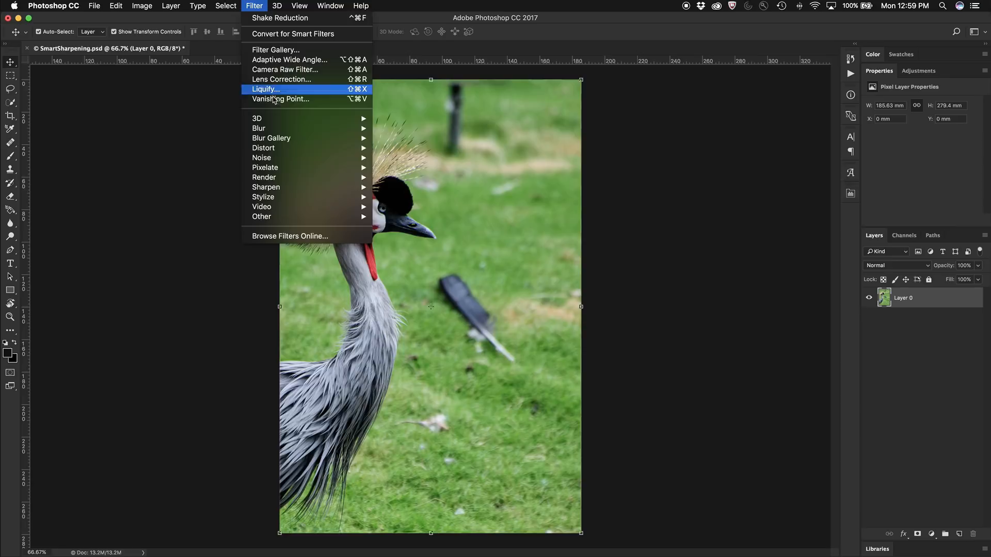
{"action": "mouse_move", "coordinate": [265, 186]}
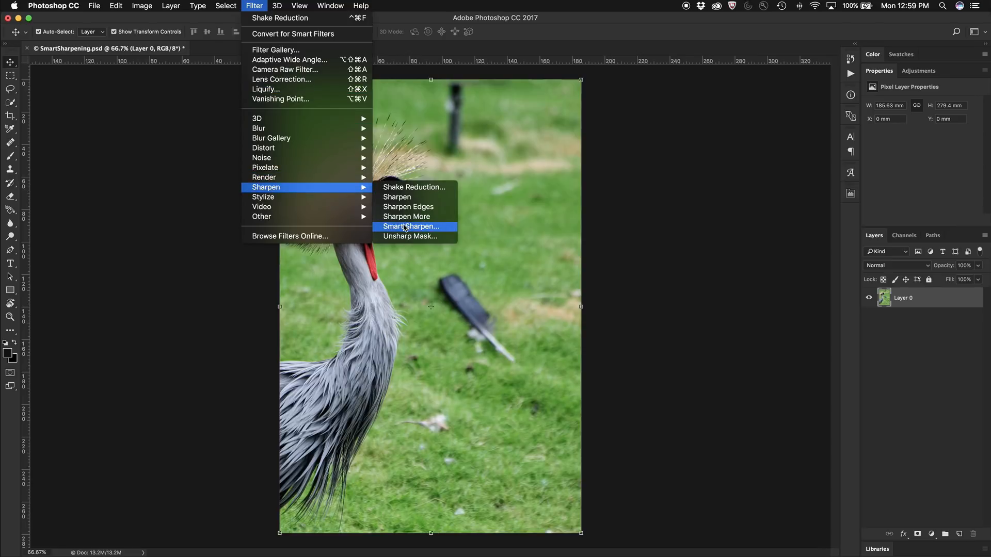
- Open Smart Sharpen and move its dialog off the bird
{"action": "left_click", "coordinate": [411, 227]}
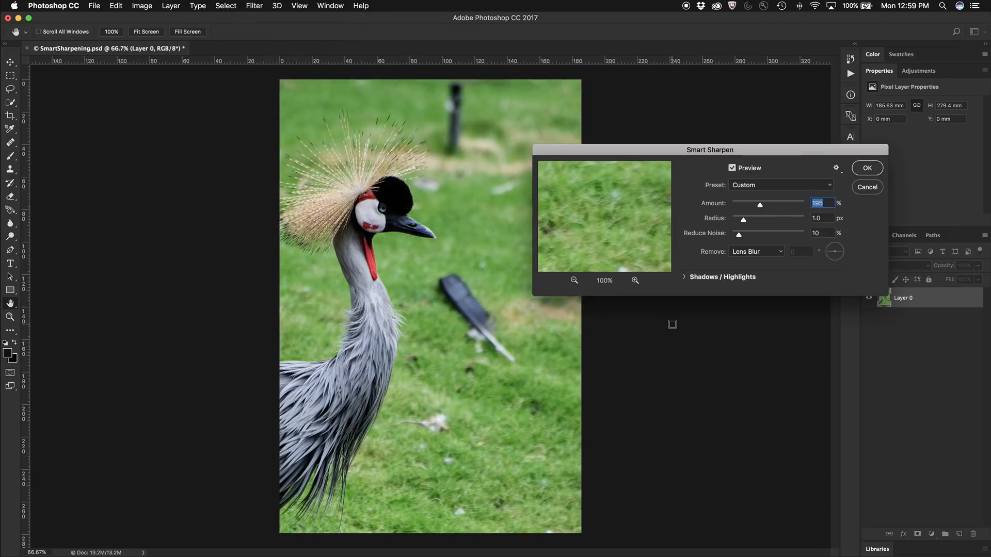
{"action": "left_click_drag", "start_coordinate": [709, 150], "coordinate": [745, 101]}
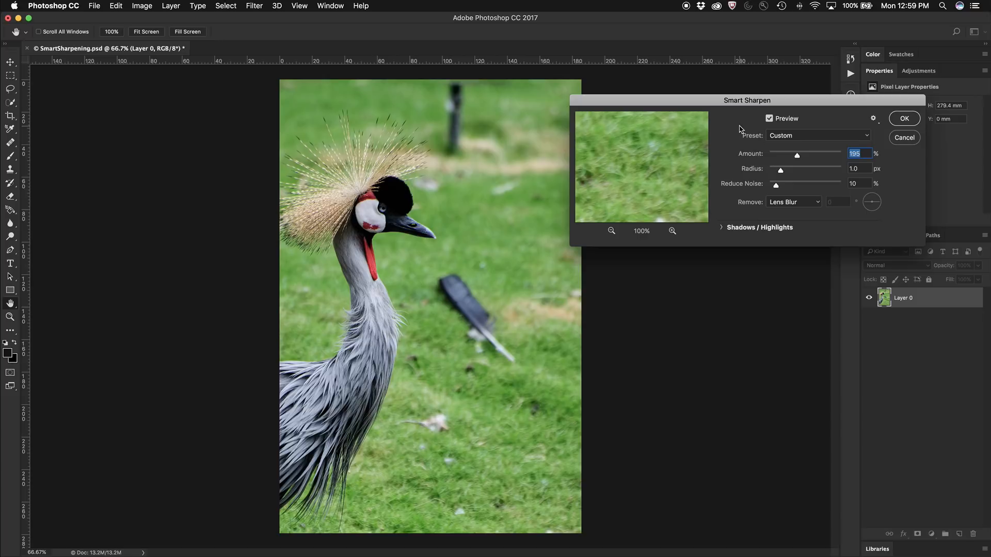
{"action": "mouse_move", "coordinate": [797, 158]}
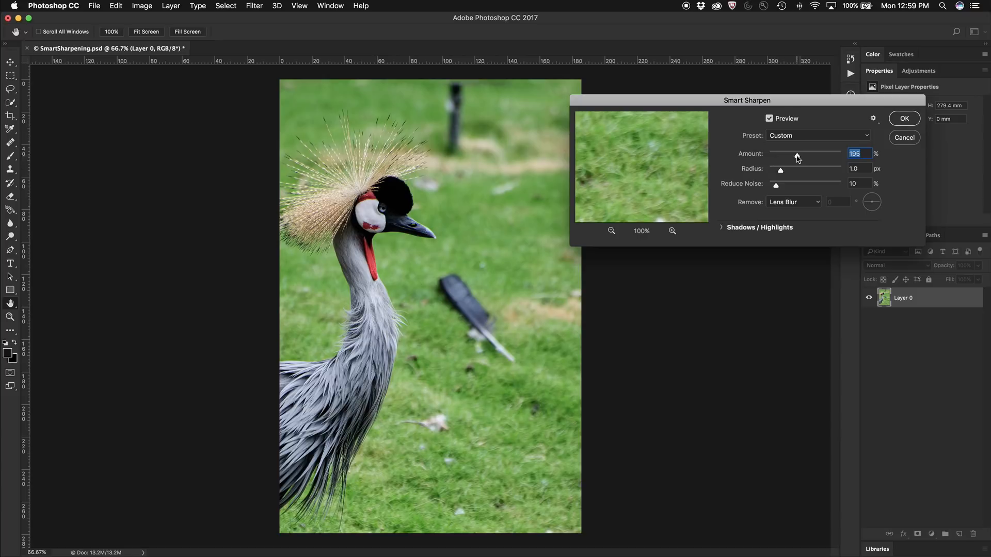
- Set Smart Sharpen amount to 252% and radius to 3.3 px
{"action": "left_click_drag", "start_coordinate": [797, 156], "coordinate": [805, 156]}
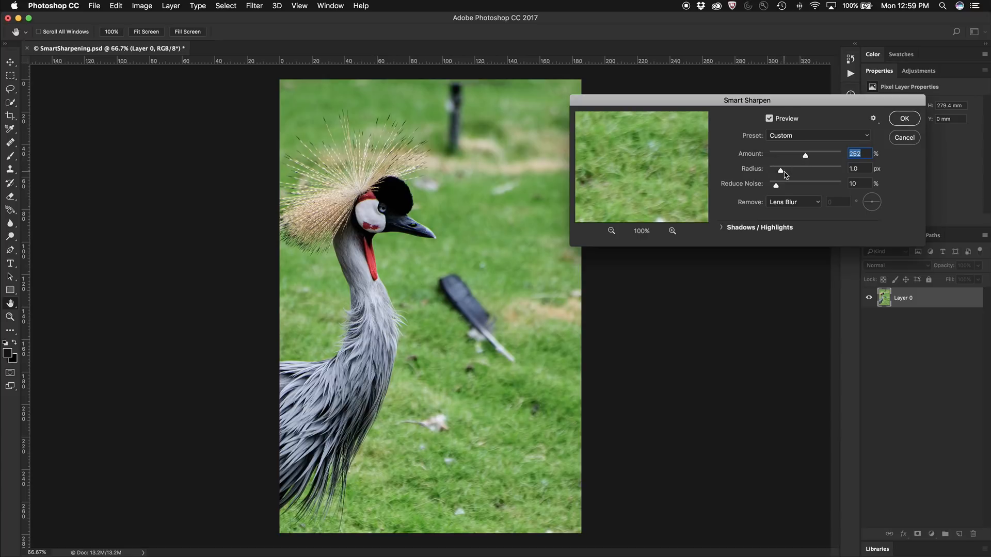
{"action": "left_click_drag", "start_coordinate": [779, 168], "coordinate": [786, 168]}
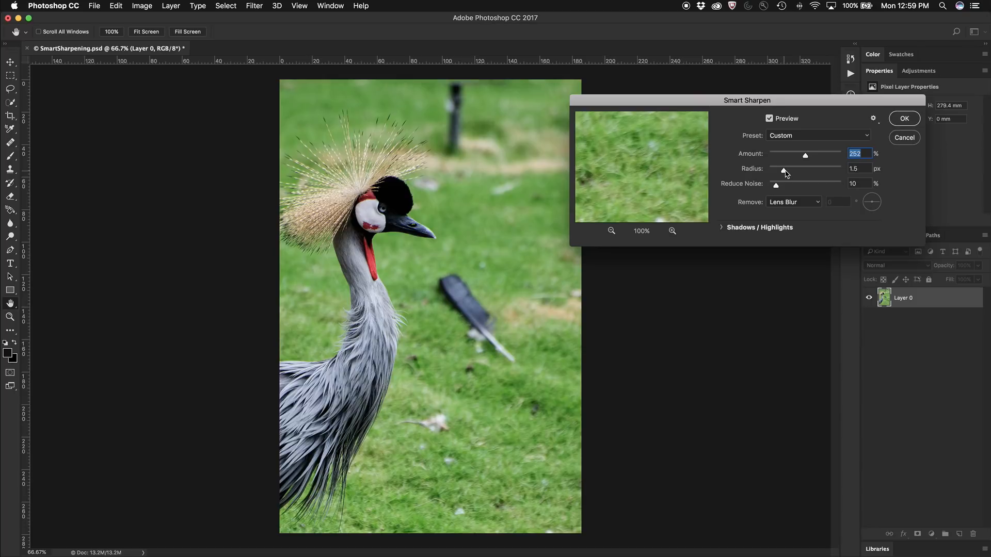
{"action": "left_click_drag", "start_coordinate": [784, 169], "coordinate": [794, 168]}
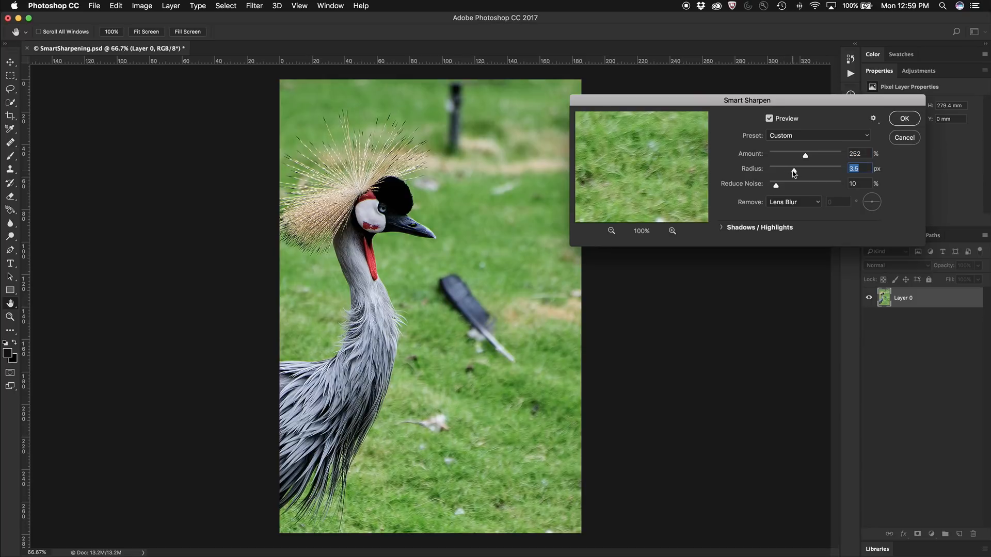
{"action": "left_click_drag", "start_coordinate": [799, 172], "coordinate": [794, 173]}
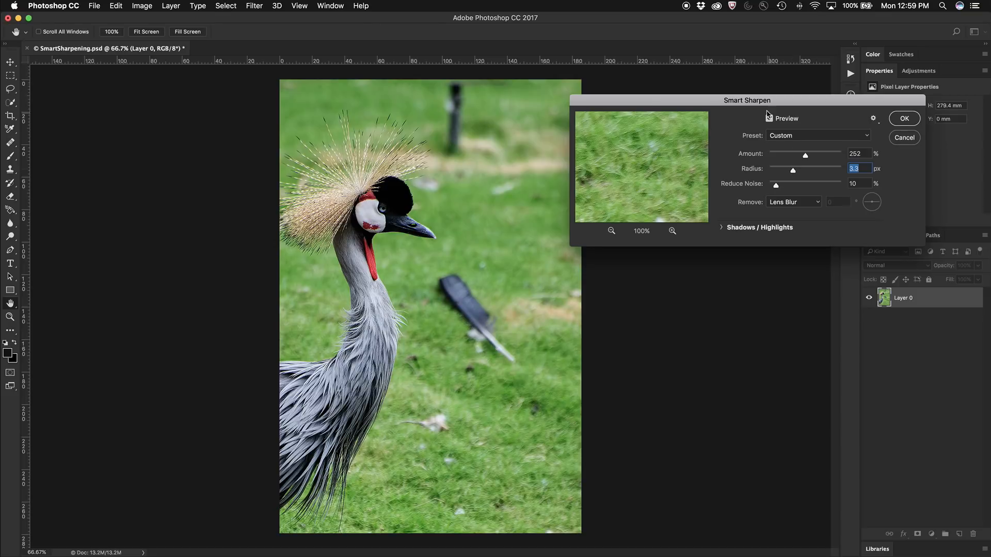
- Toggle the preview off and on to compare, then apply the 252%, 3.3 px sharpening
{"action": "left_click", "coordinate": [771, 118]}
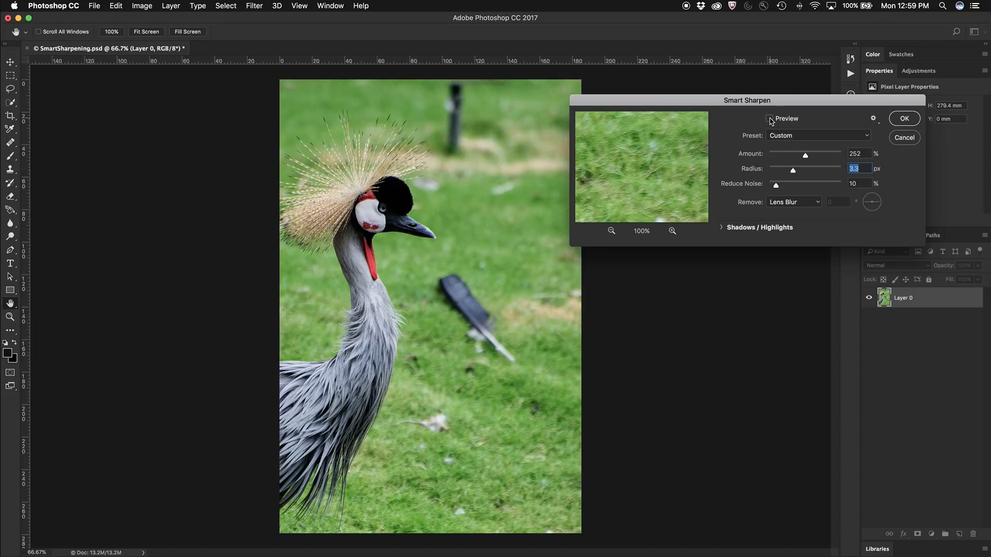
{"action": "left_click", "coordinate": [770, 119]}
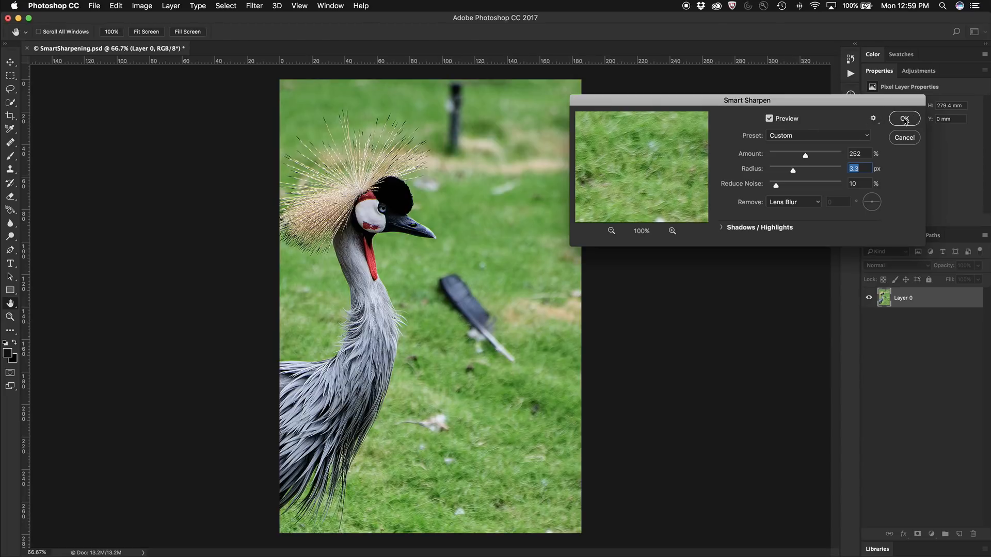
{"action": "left_click", "coordinate": [904, 119]}
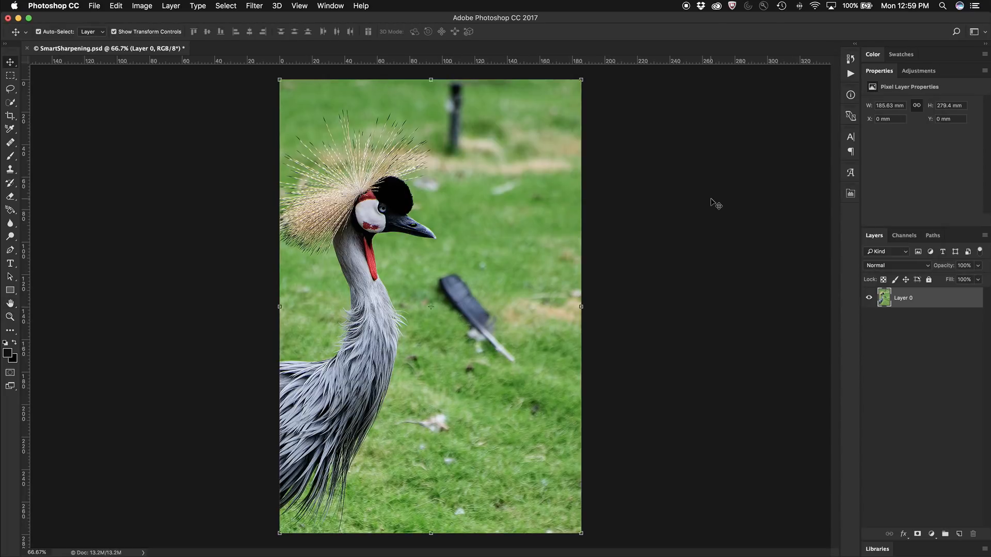